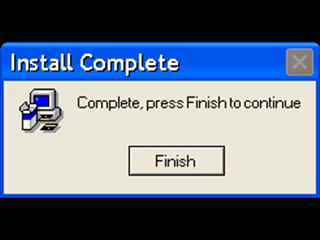
Finish the Windows Linux installation so the Looky preview dialog appears
left_click(182, 160)
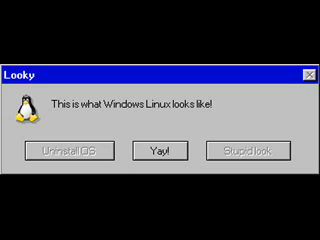